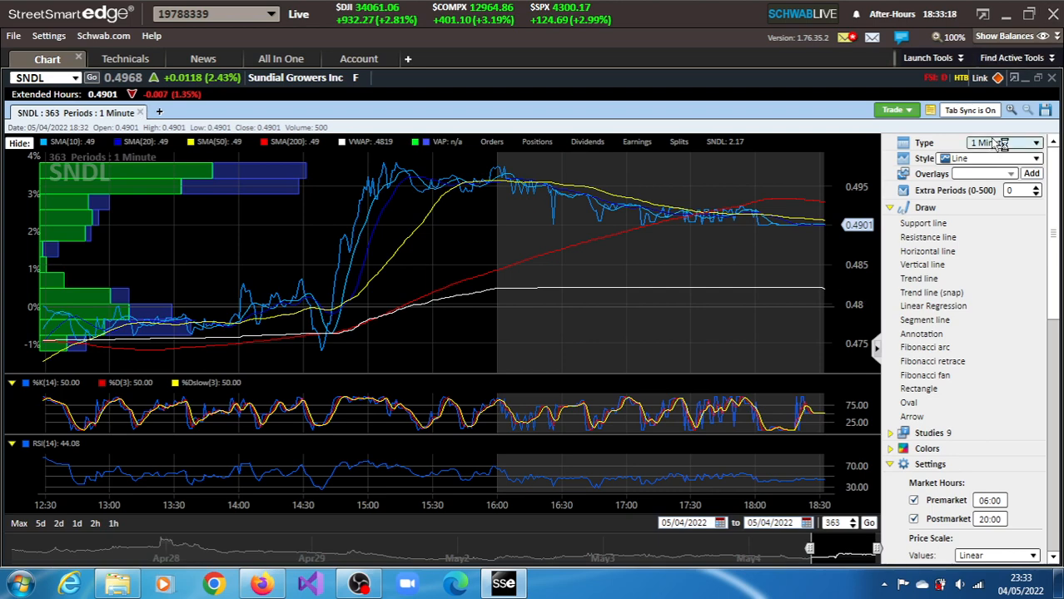
Show the list of available chart periods for the SNDL 1-minute chart
left_click(1006, 143)
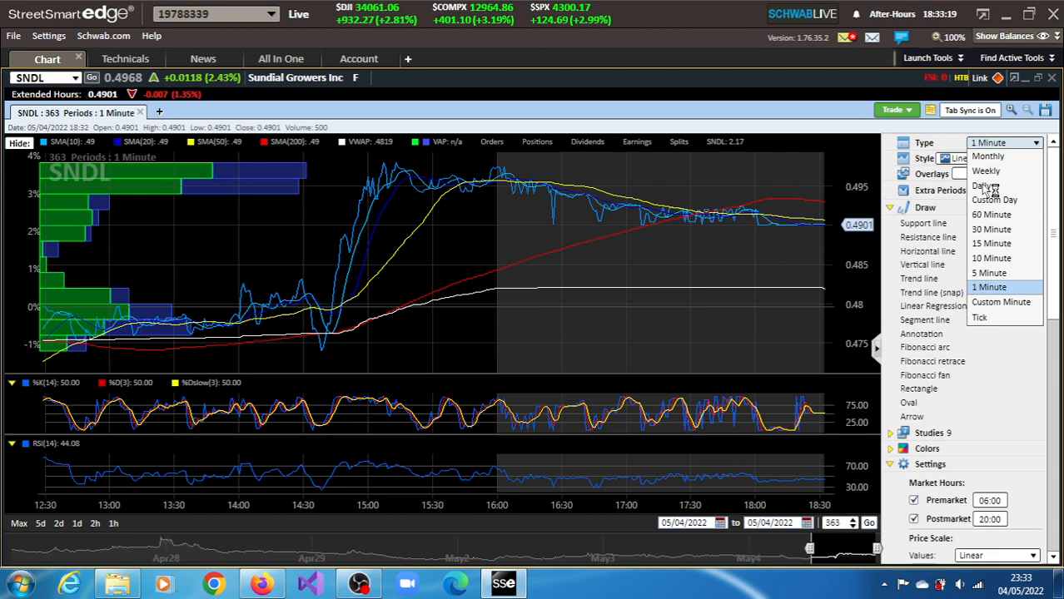
Switch the SNDL chart to a Daily period covering late 2020 to May 2022
left_click(982, 186)
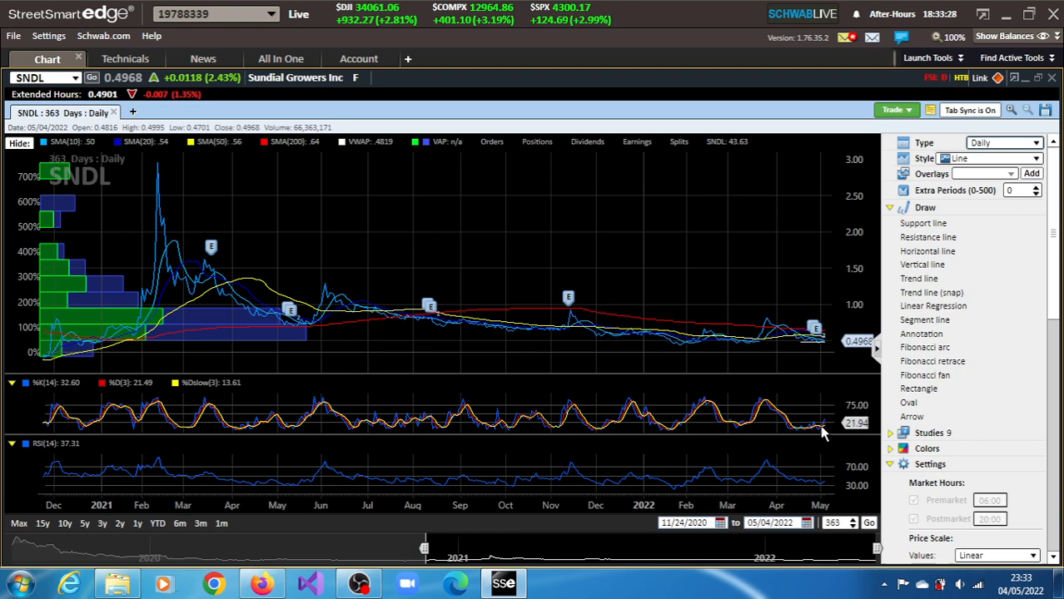
mouse_move(823, 434)
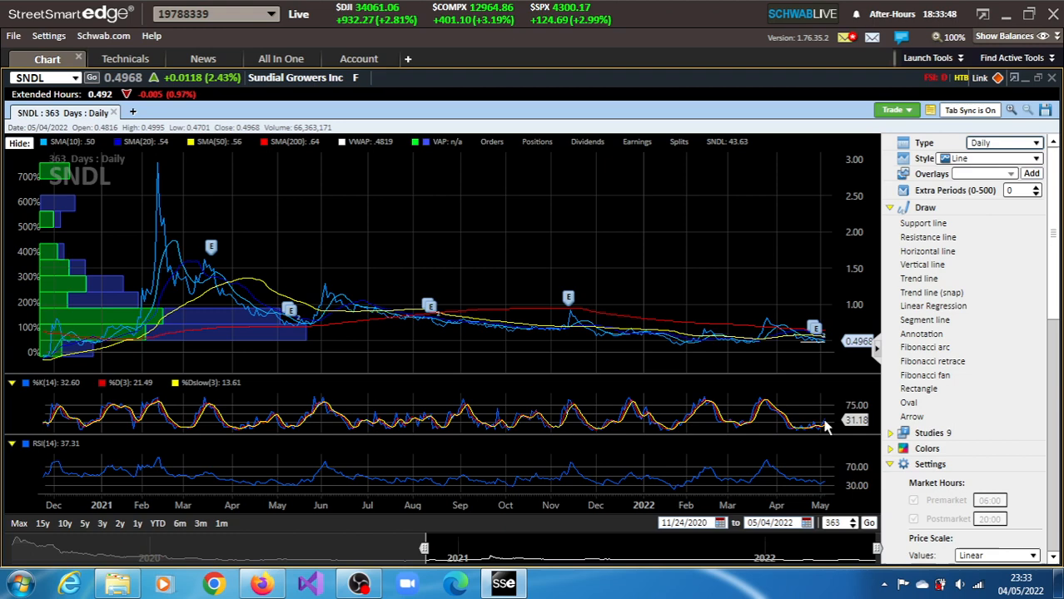
mouse_move(816, 399)
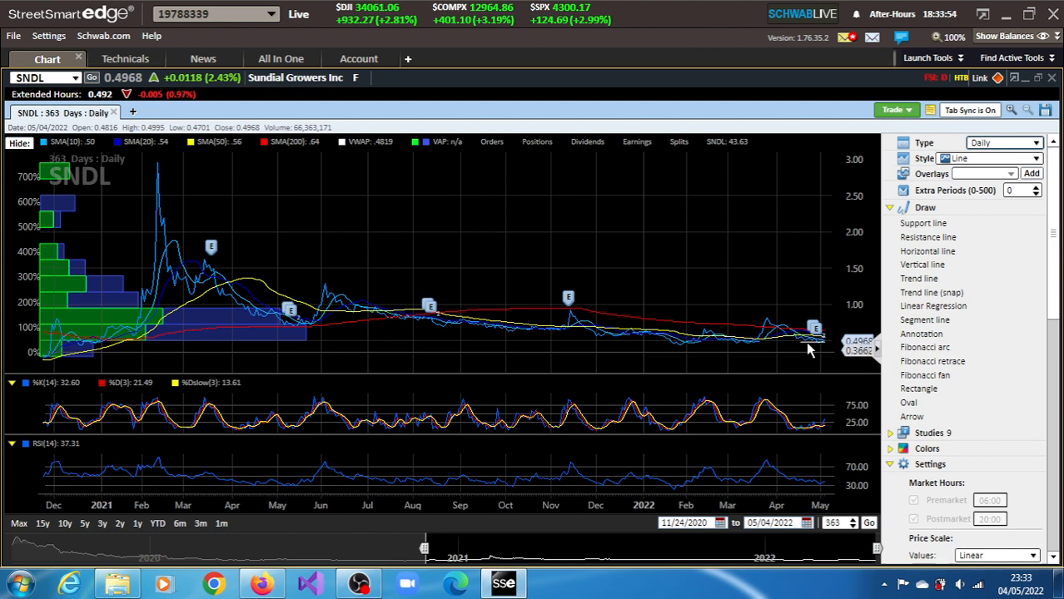
mouse_move(799, 348)
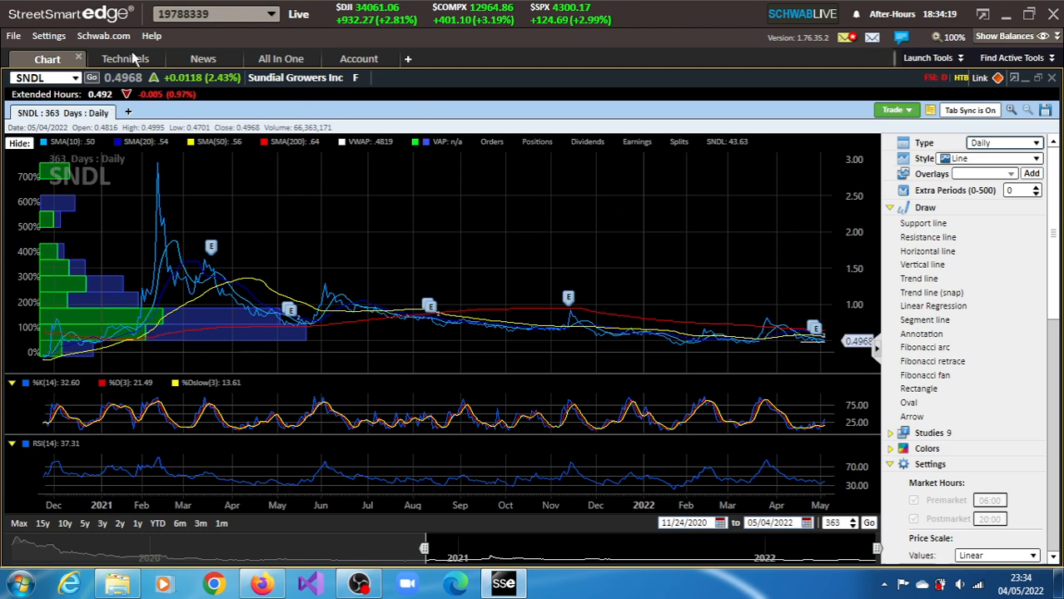
Review SNDL's short-term bullish Fast Stochastic event under Technicals, then view SNDL News
left_click(125, 58)
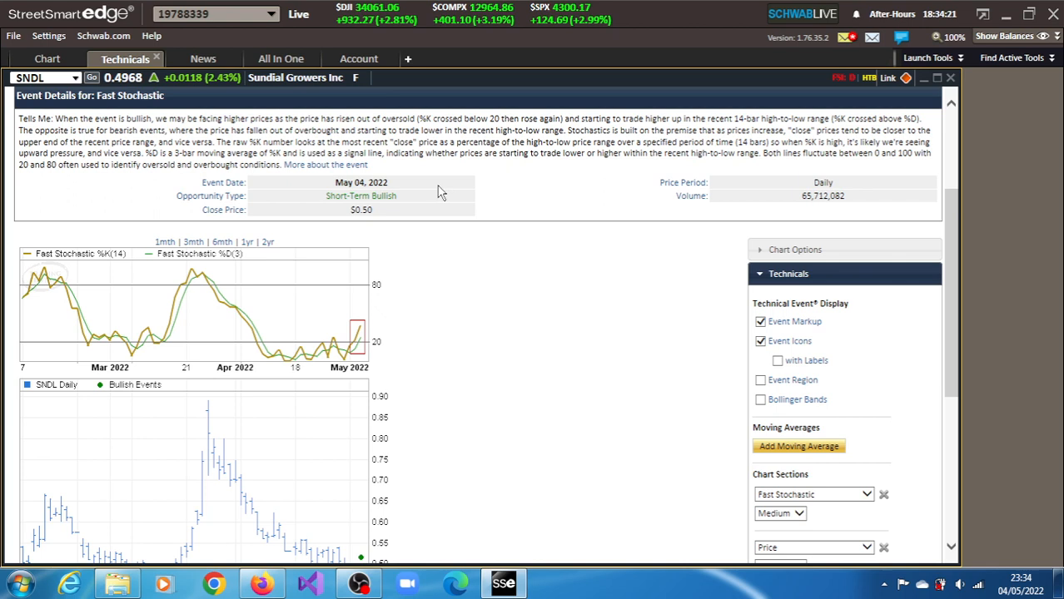
mouse_move(93, 113)
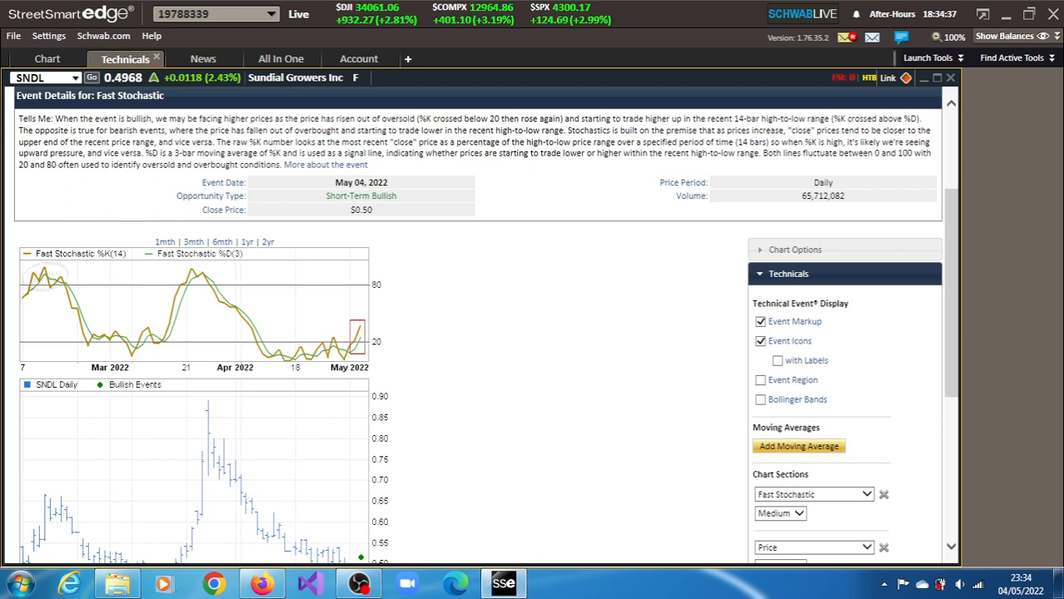
mouse_move(579, 123)
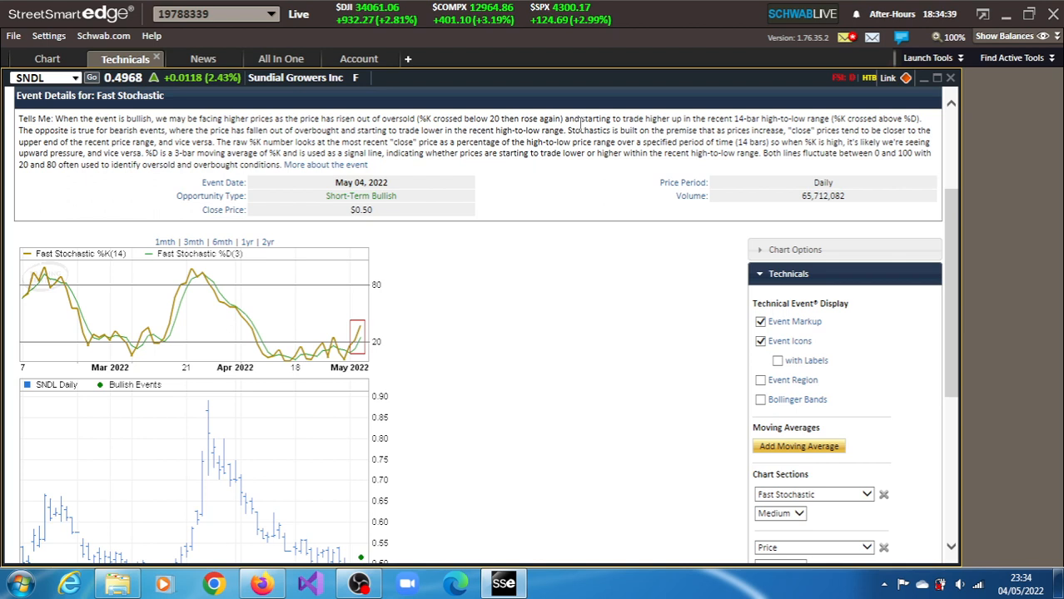
mouse_move(664, 124)
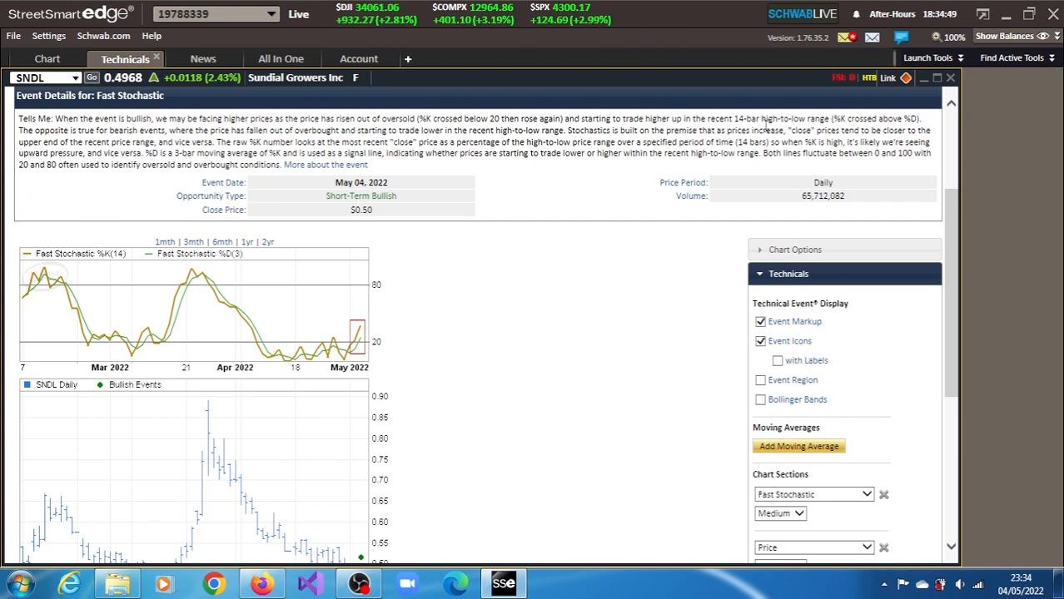
mouse_move(657, 143)
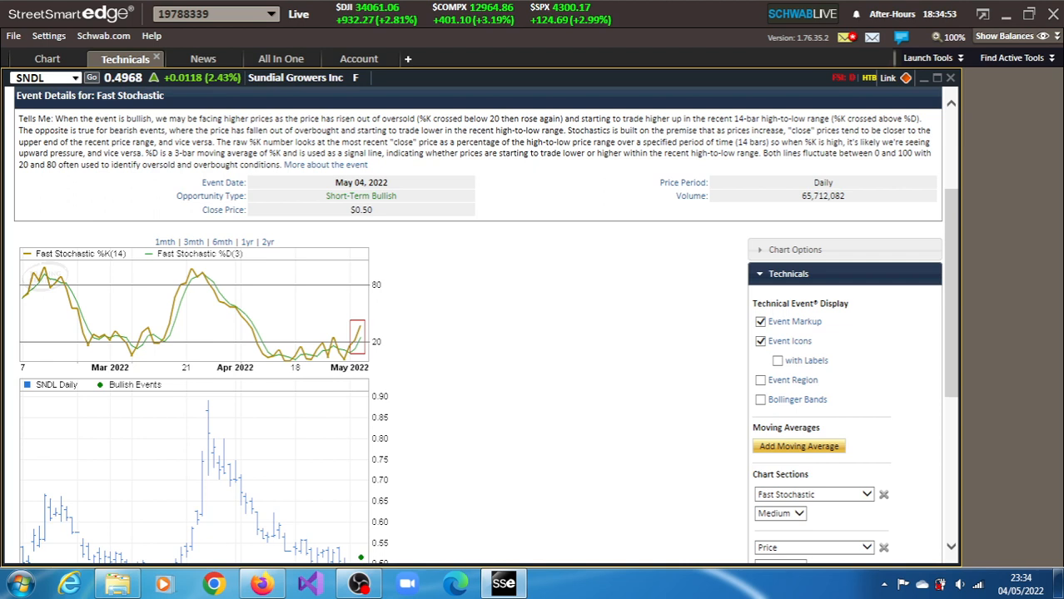
mouse_move(358, 343)
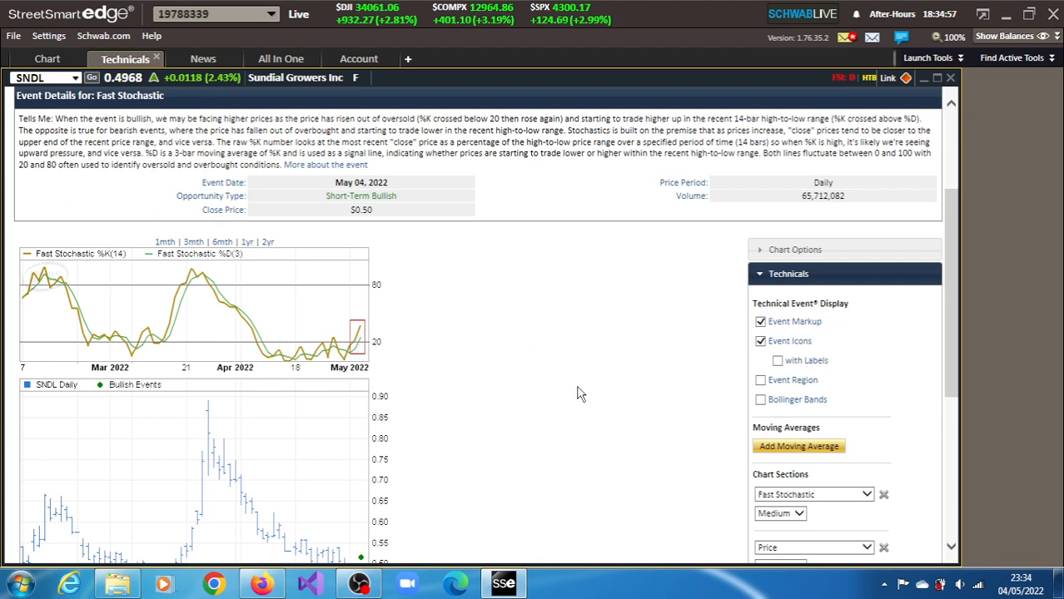
mouse_move(420, 234)
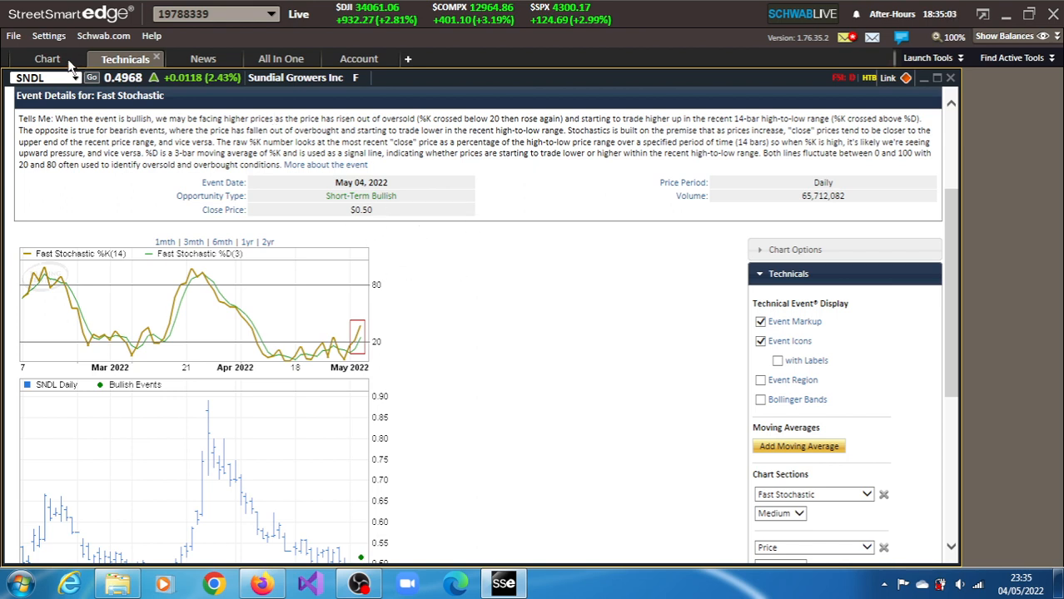
mouse_move(190, 65)
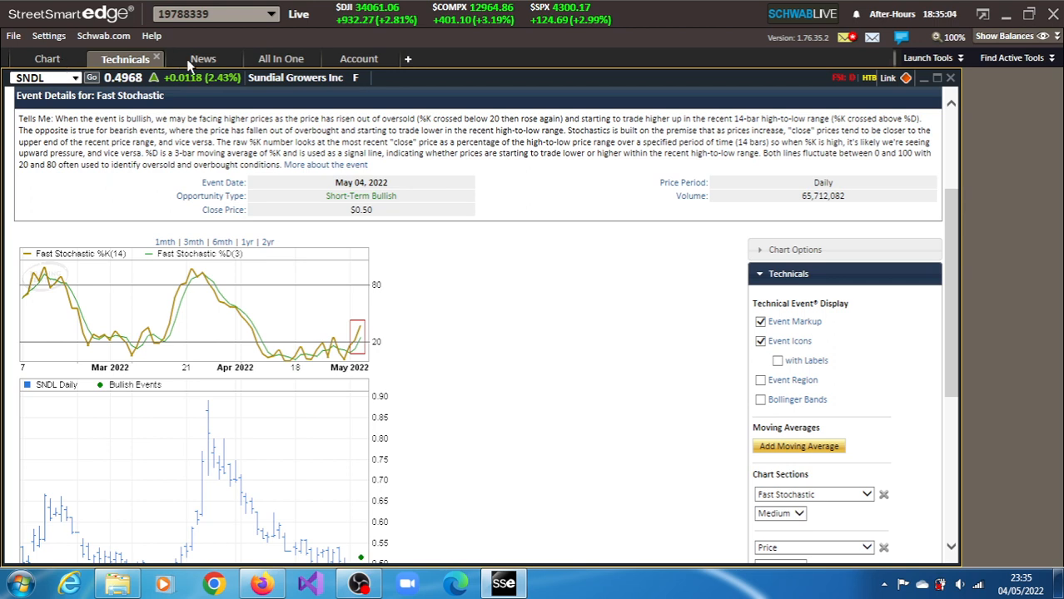
left_click(204, 58)
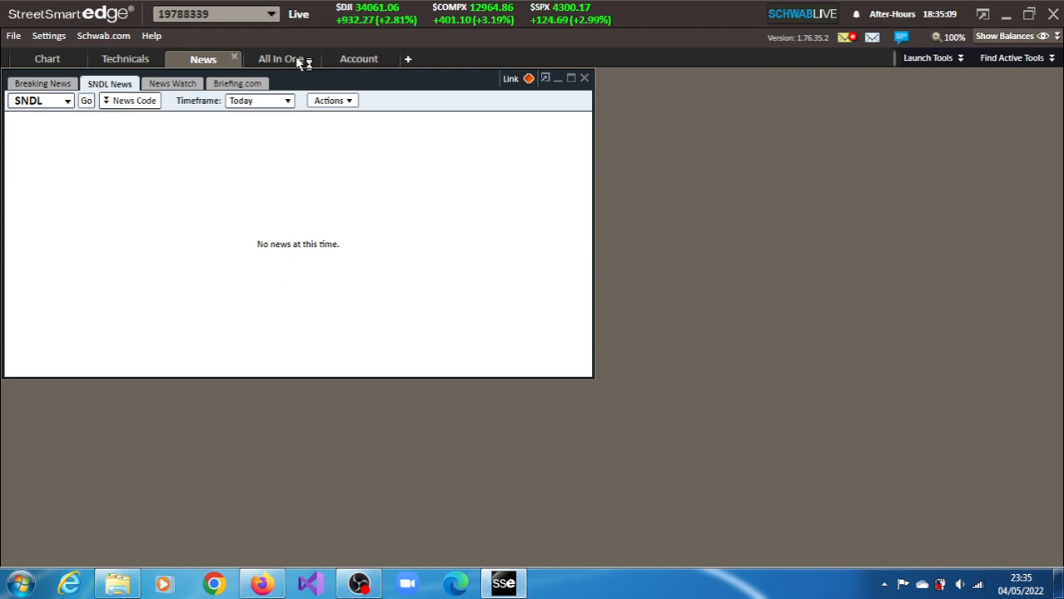
Check SNDL's Top Movers in All In One, then return the chart to 1 Minute periods
left_click(280, 59)
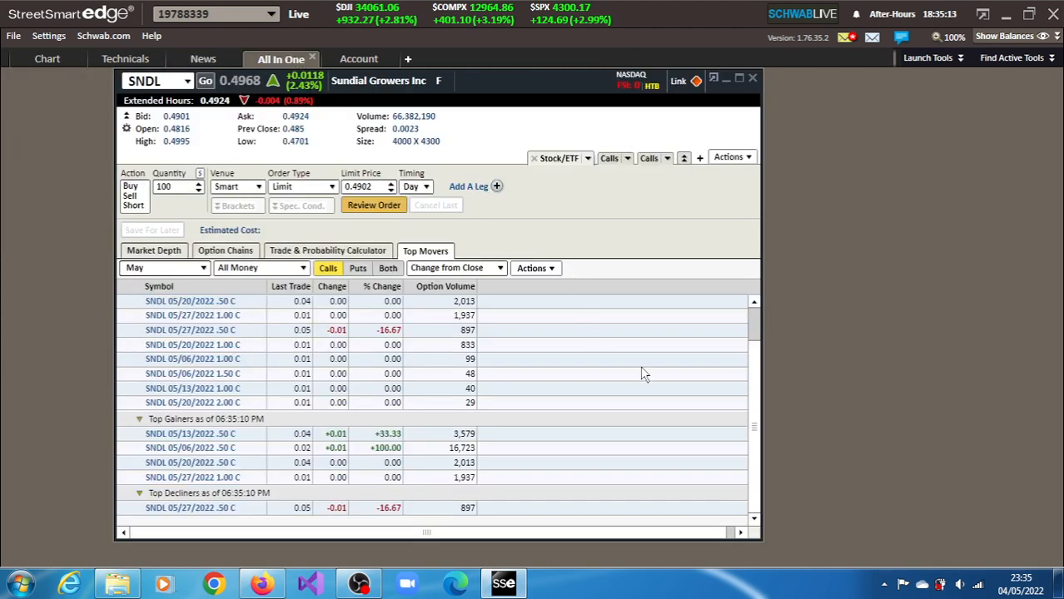
mouse_move(274, 453)
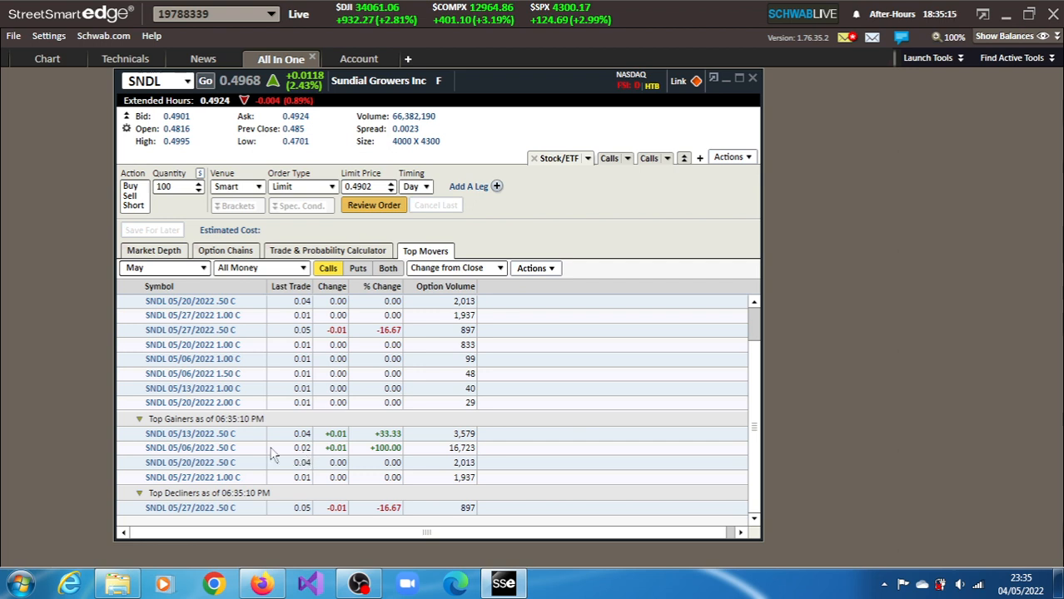
mouse_move(240, 456)
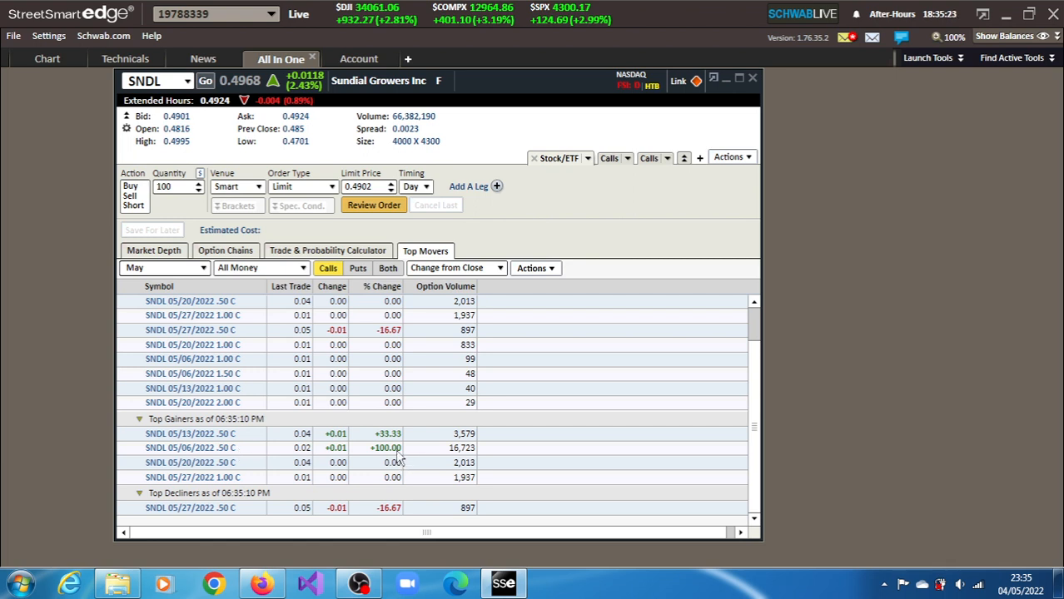
mouse_move(309, 348)
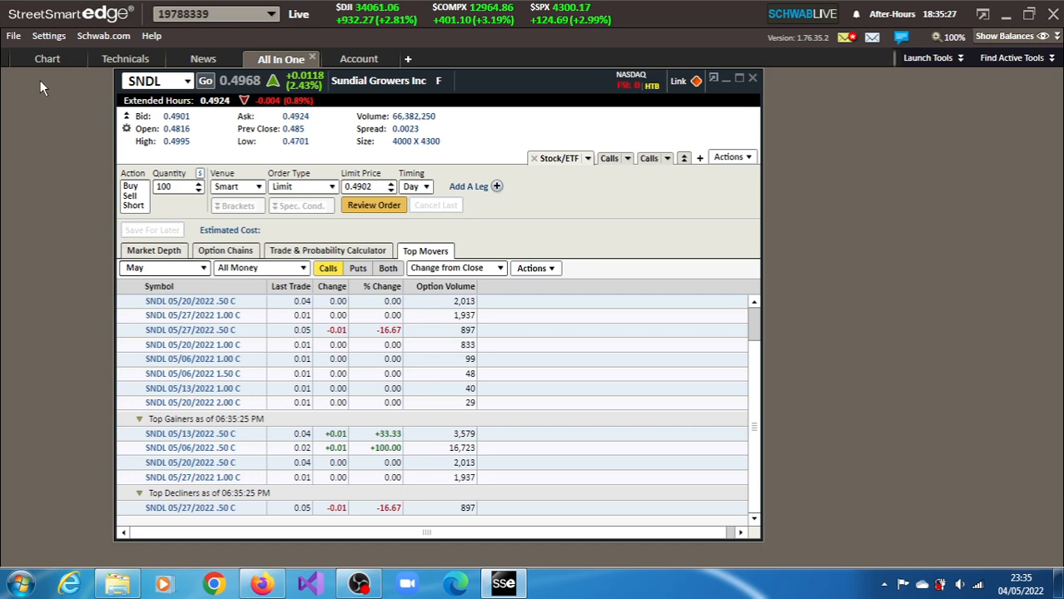
mouse_move(153, 133)
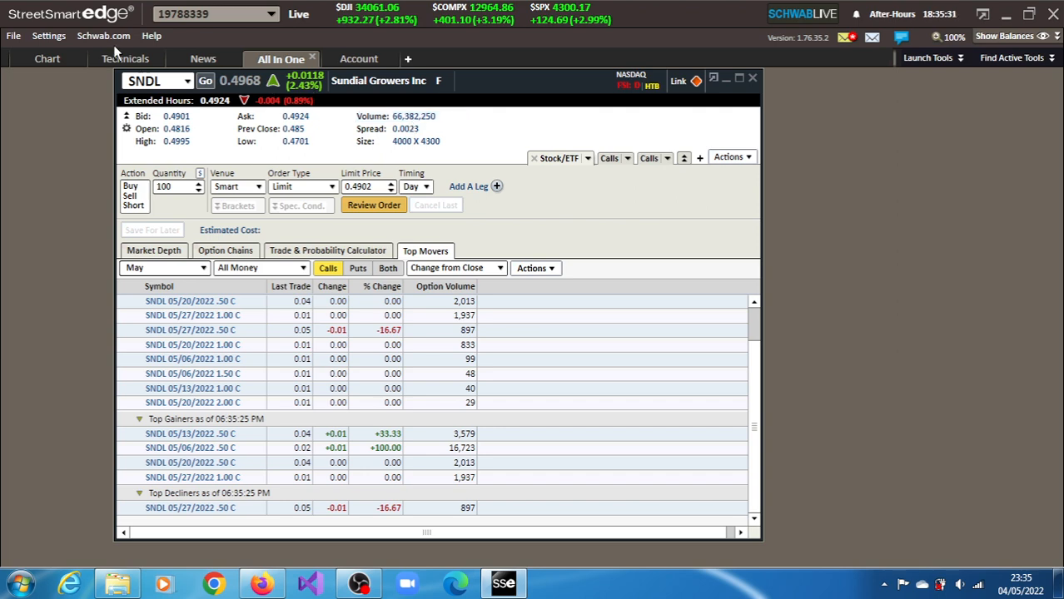
left_click(46, 58)
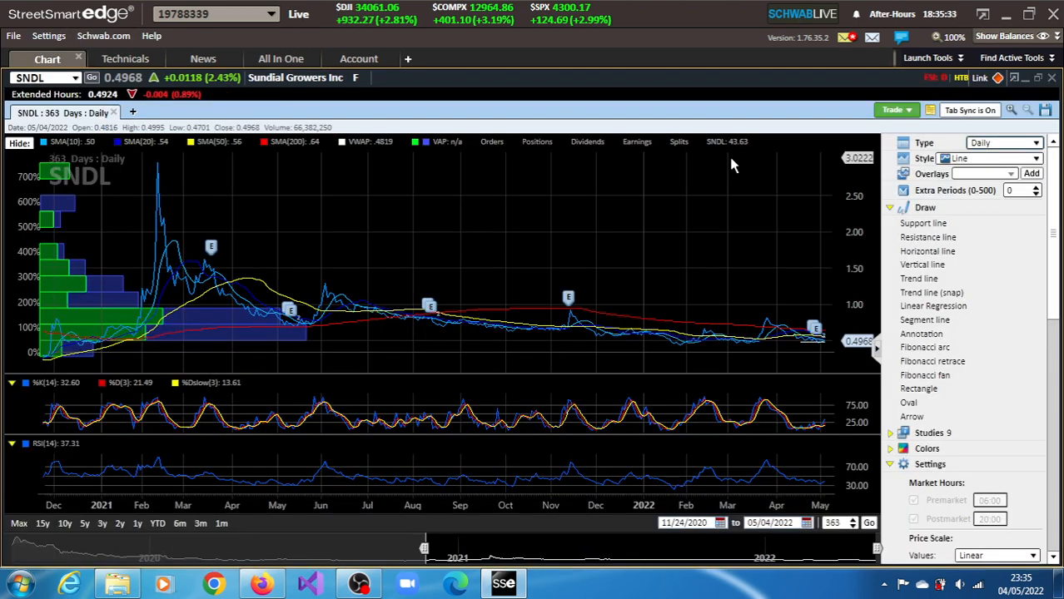
left_click(1036, 143)
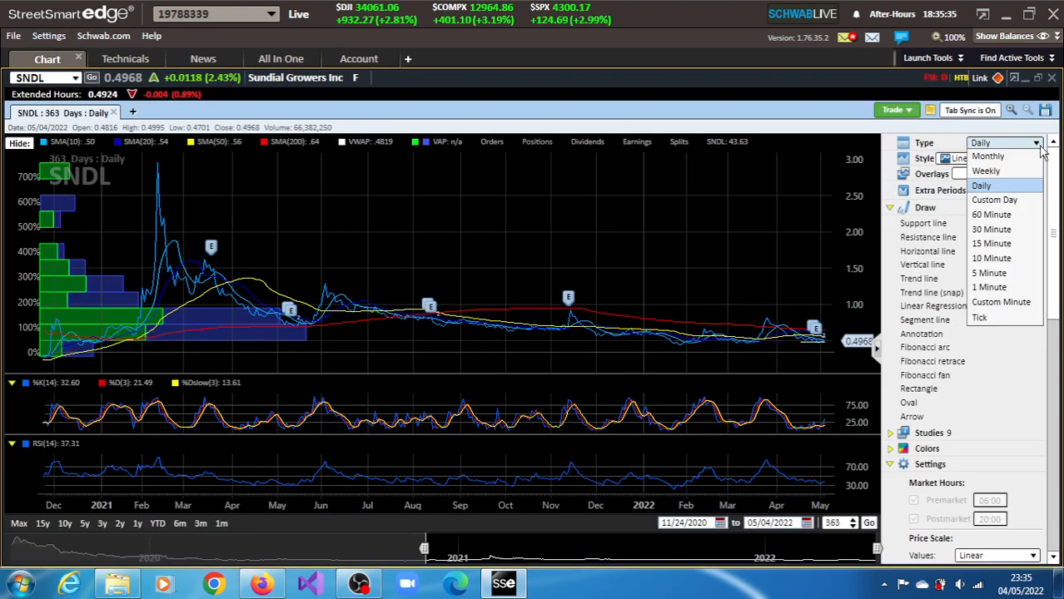
mouse_move(991, 286)
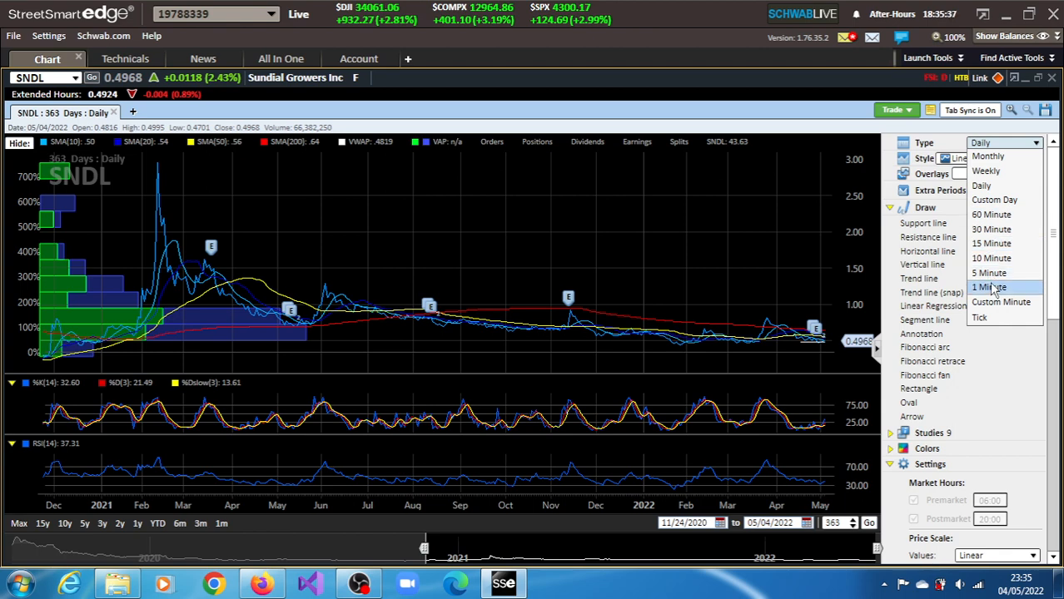
left_click(989, 287)
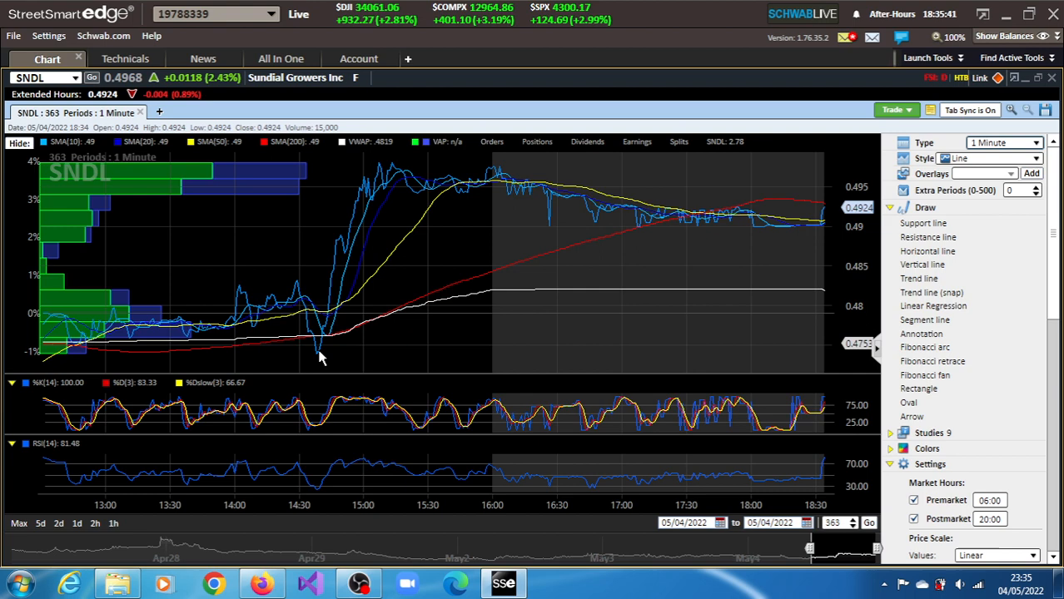
mouse_move(387, 175)
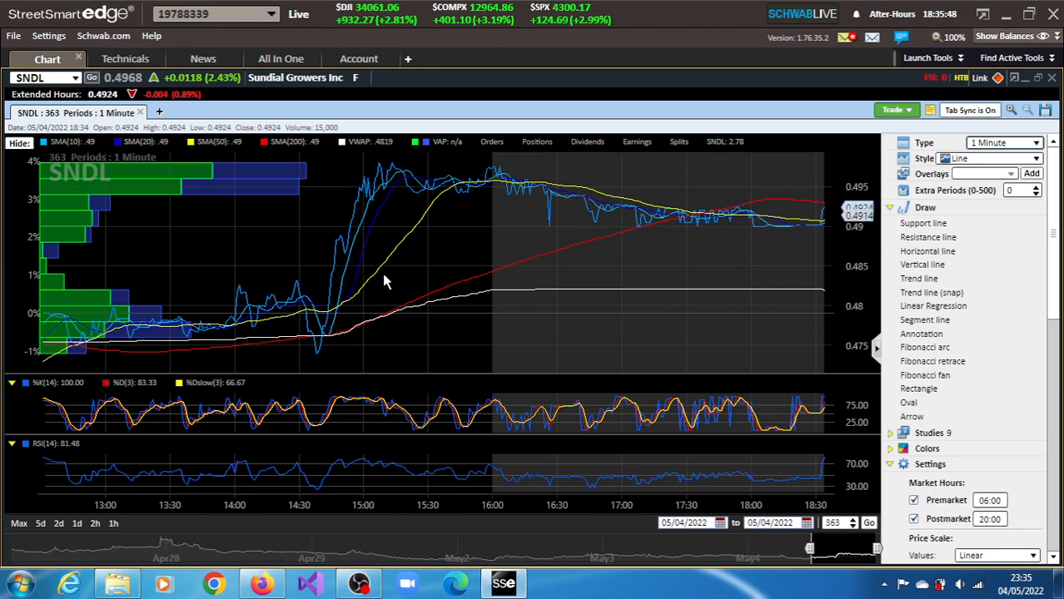
mouse_move(413, 226)
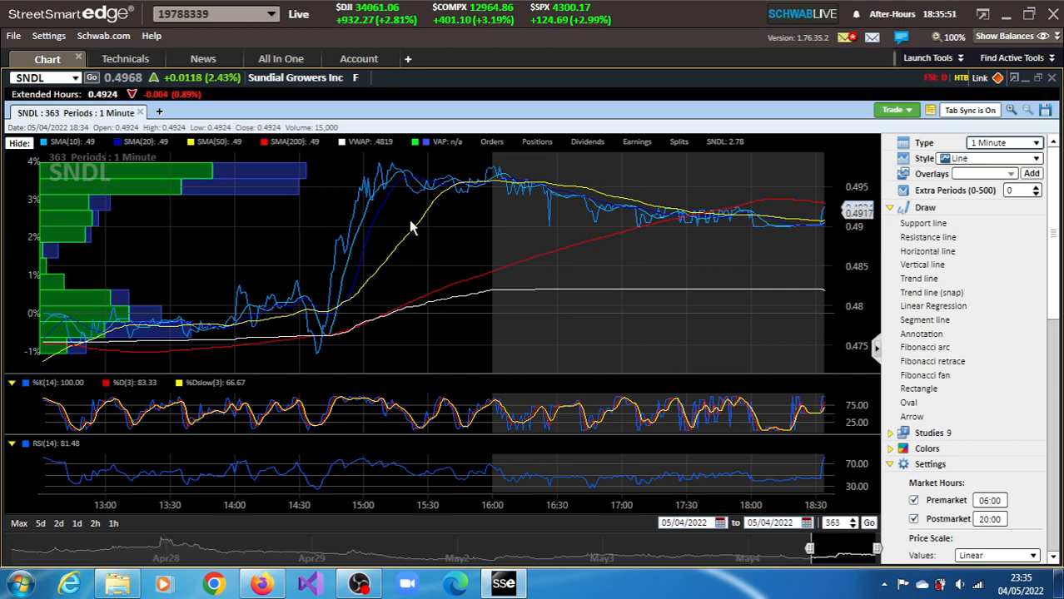
mouse_move(399, 183)
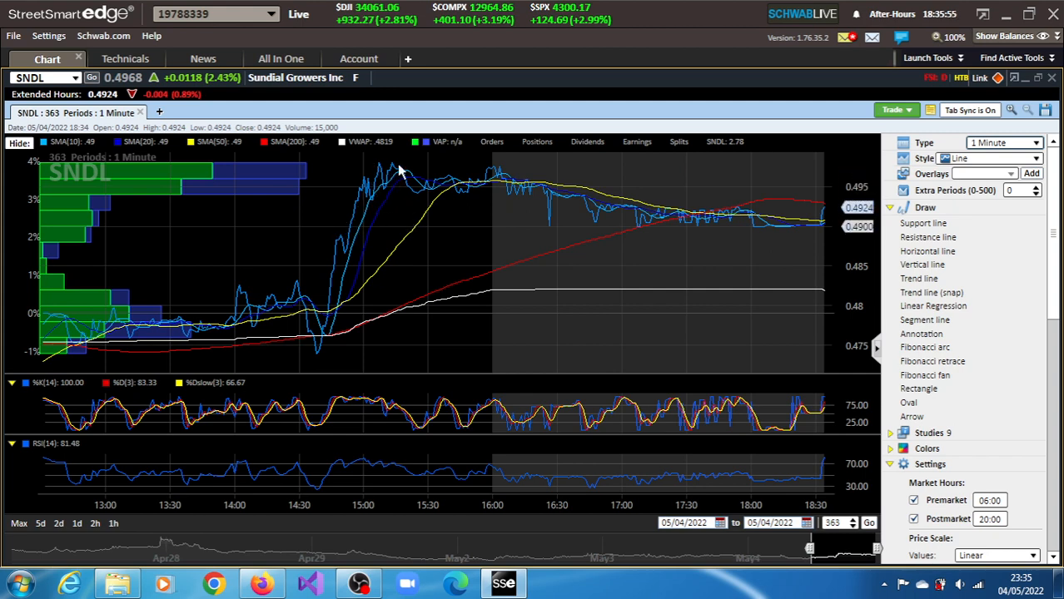
mouse_move(406, 180)
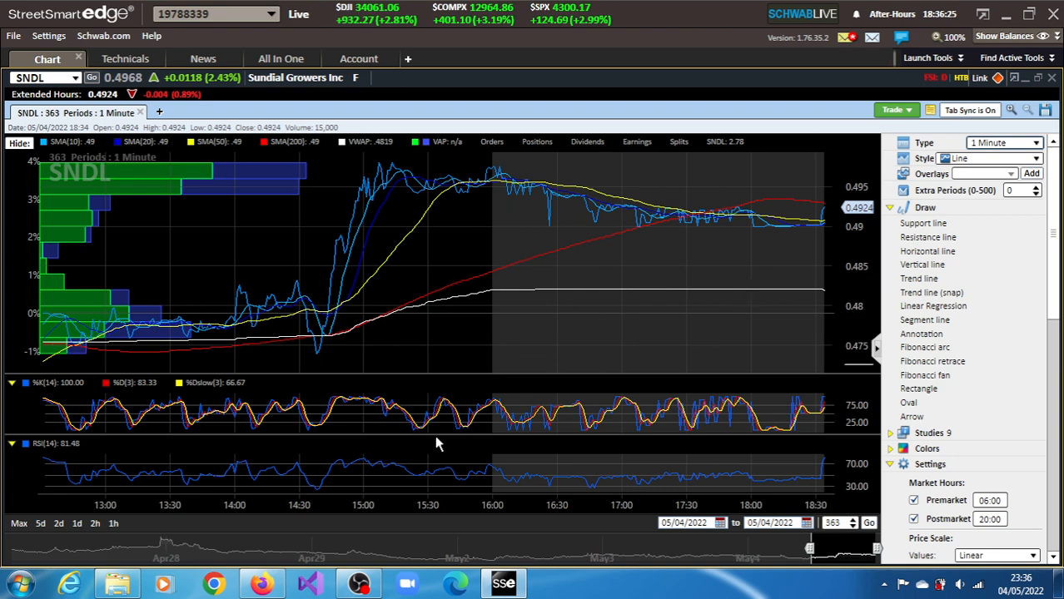
left_click(263, 583)
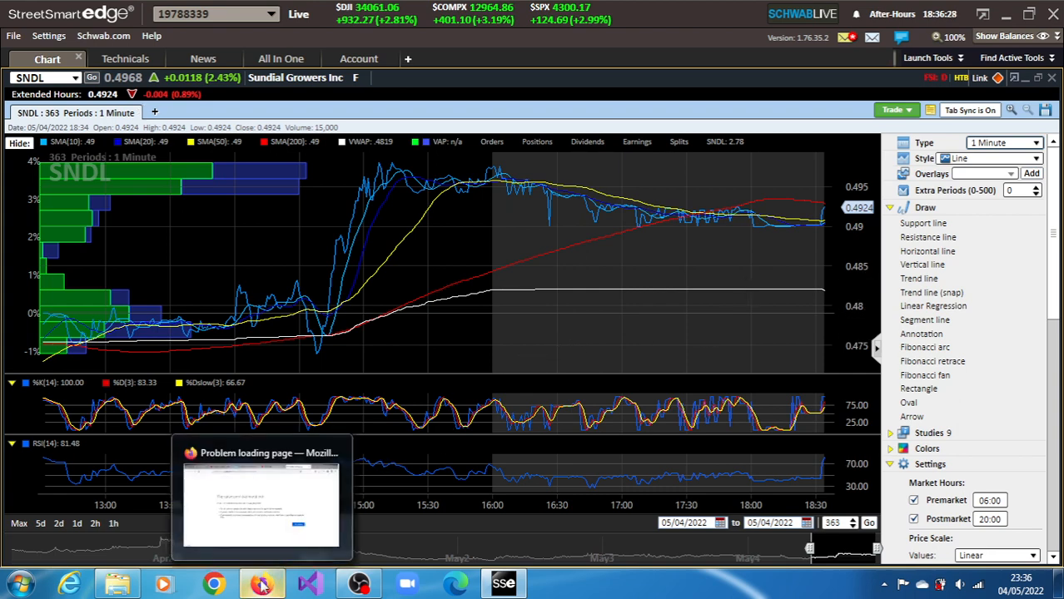